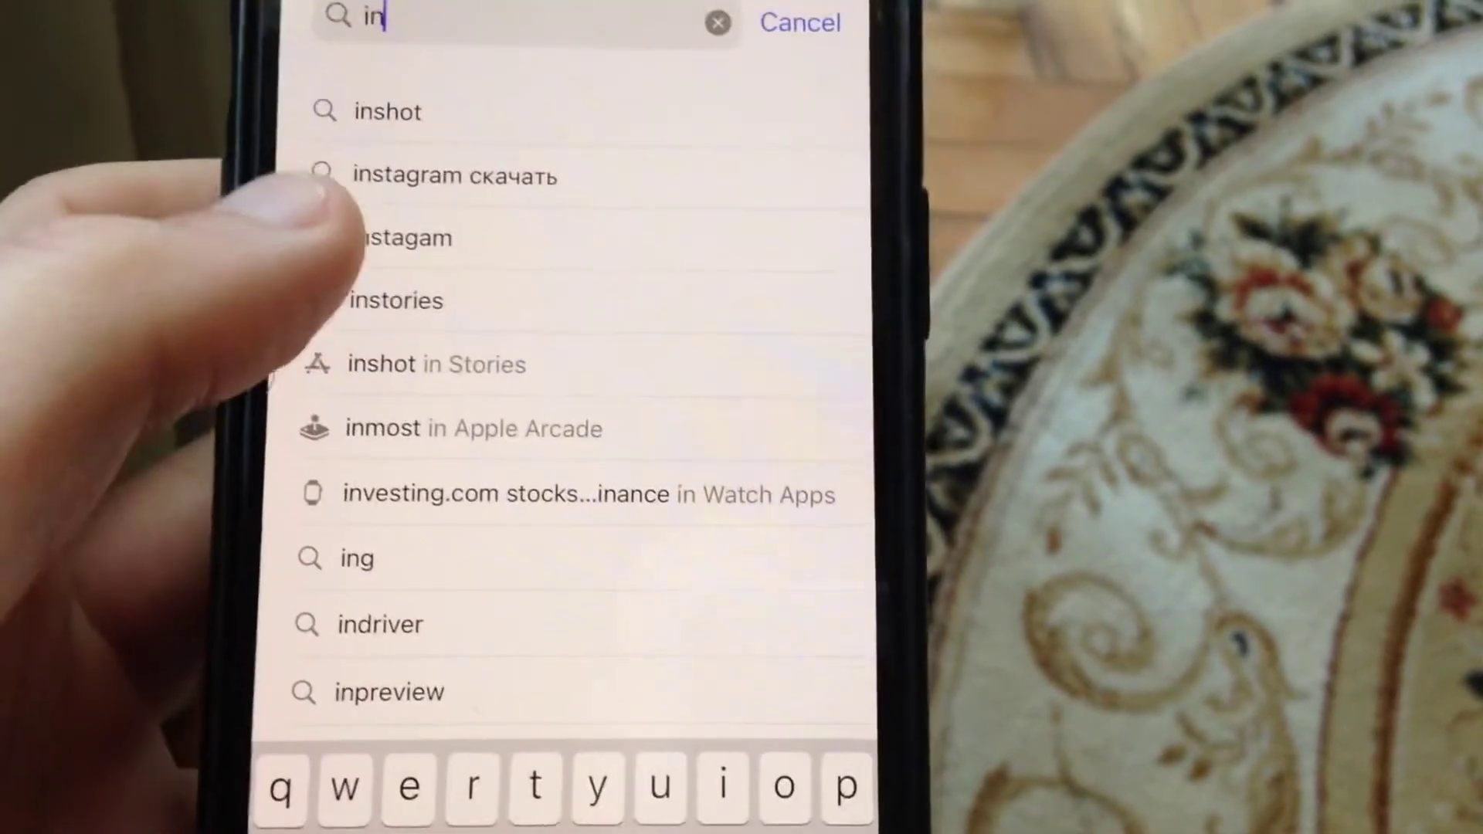
# Step: Run the App Store search for the suggested term 'instagam' to find Instagram
pyautogui.click(402, 238)
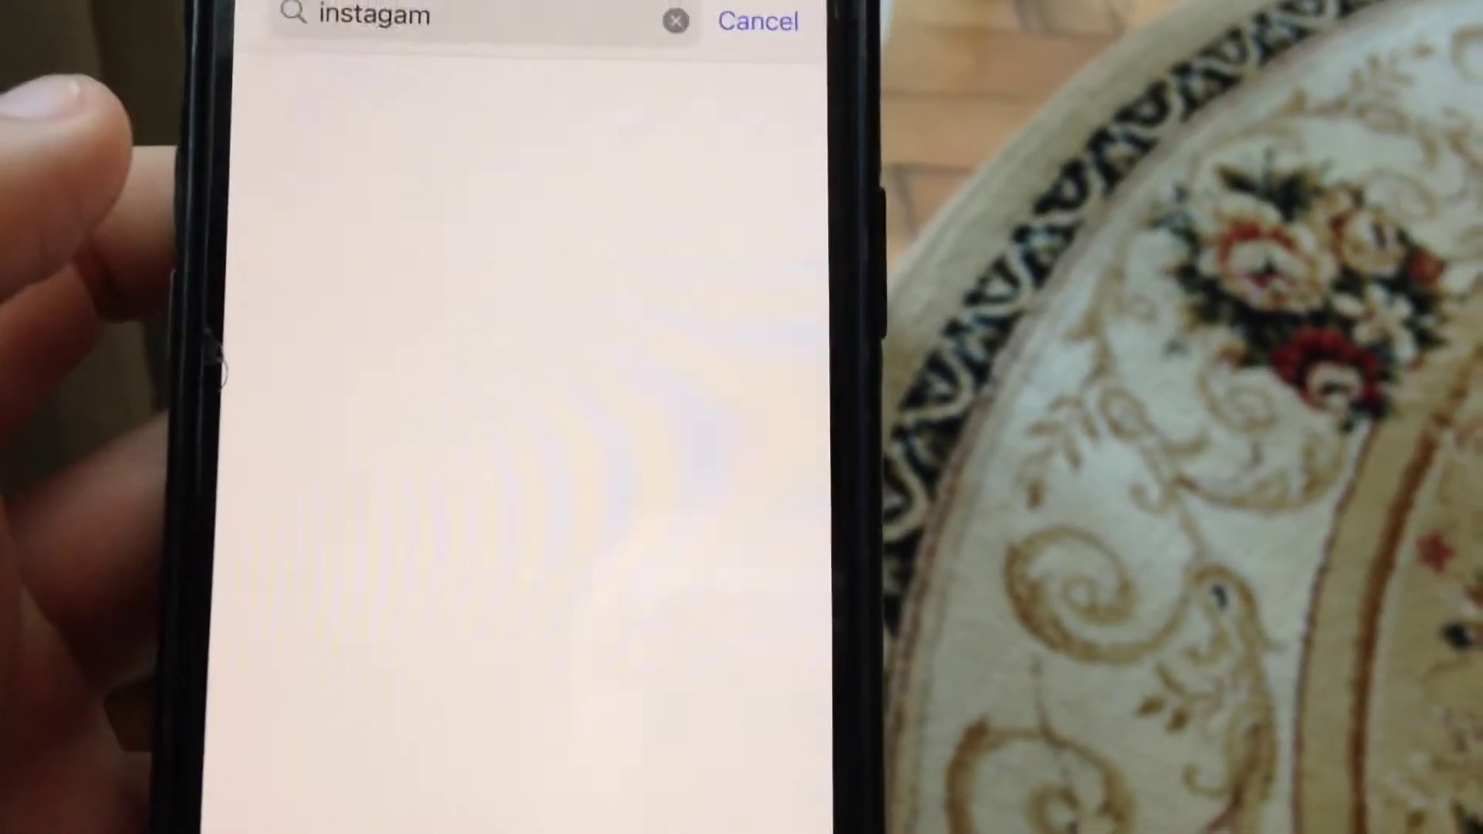